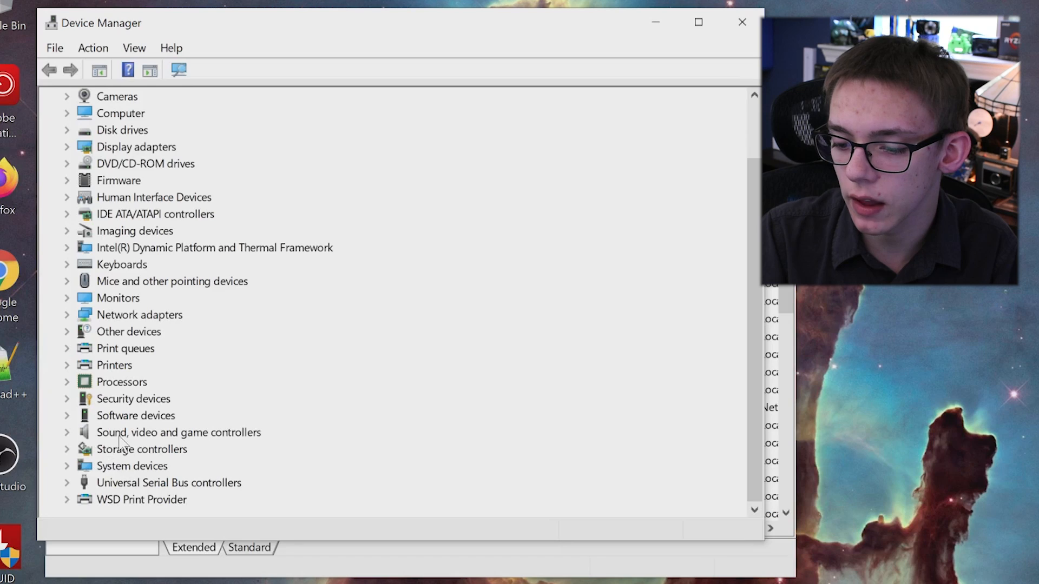
mouse_move(192, 441)
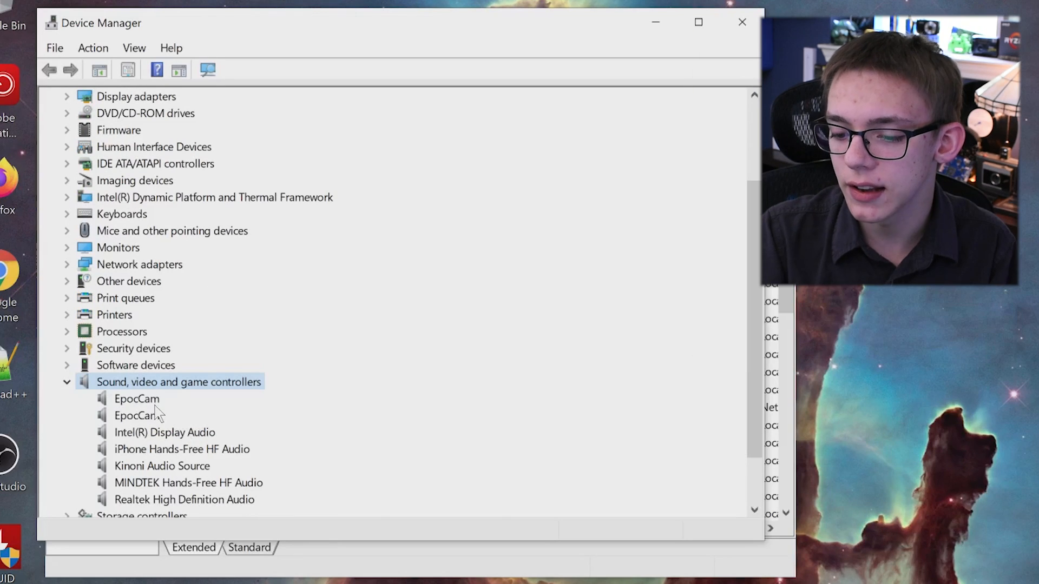
Step: Select the second, duplicate EpocCam entry under Sound, video and game controllers
click(136, 416)
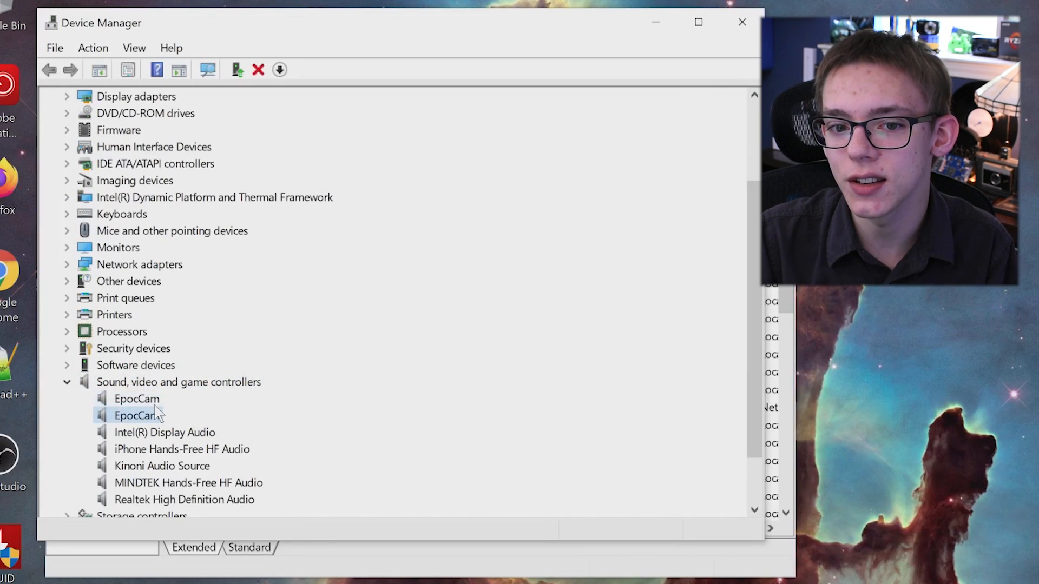